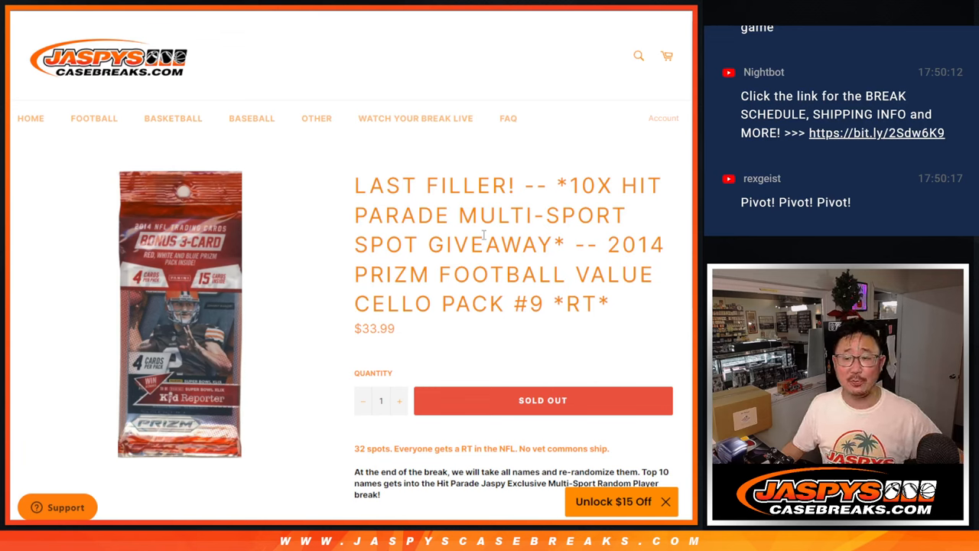
# - Highlight the giveaway wording in the sold-out Hit Parade filler title on Jaspys Case Breaks
pyautogui.doubleClick(636, 244)
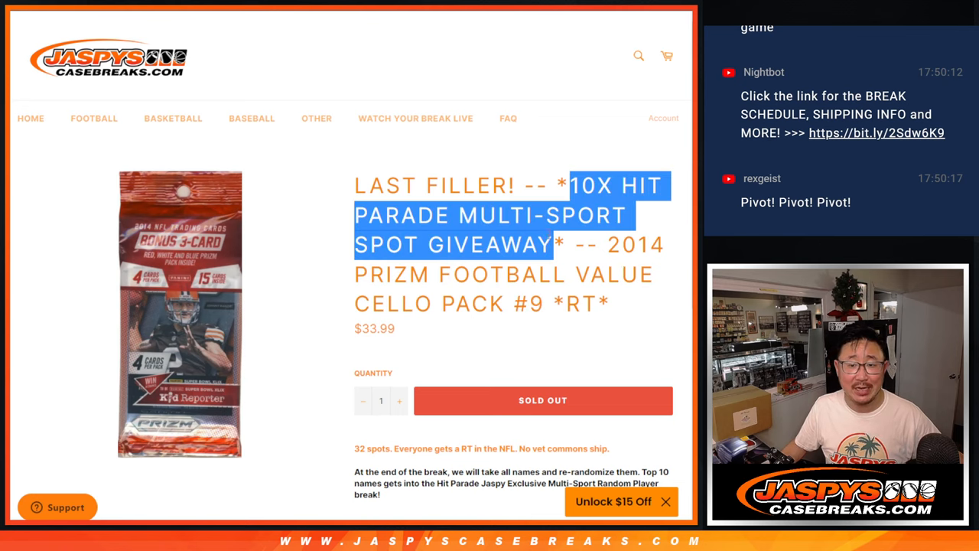
pyautogui.scroll(-3)
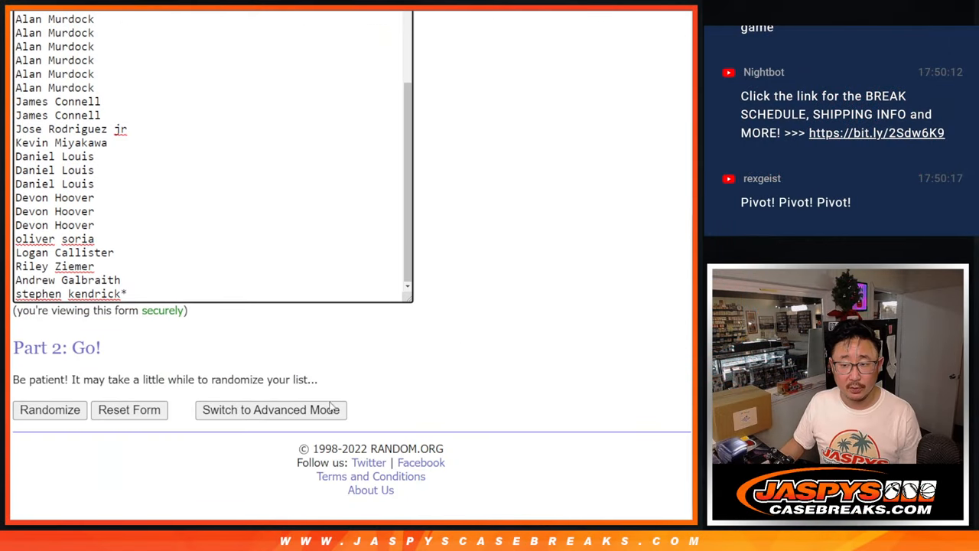
# - Randomize the 32 buyer names on RANDOM.ORG, repeating Again! until eight shuffles
pyautogui.click(49, 410)
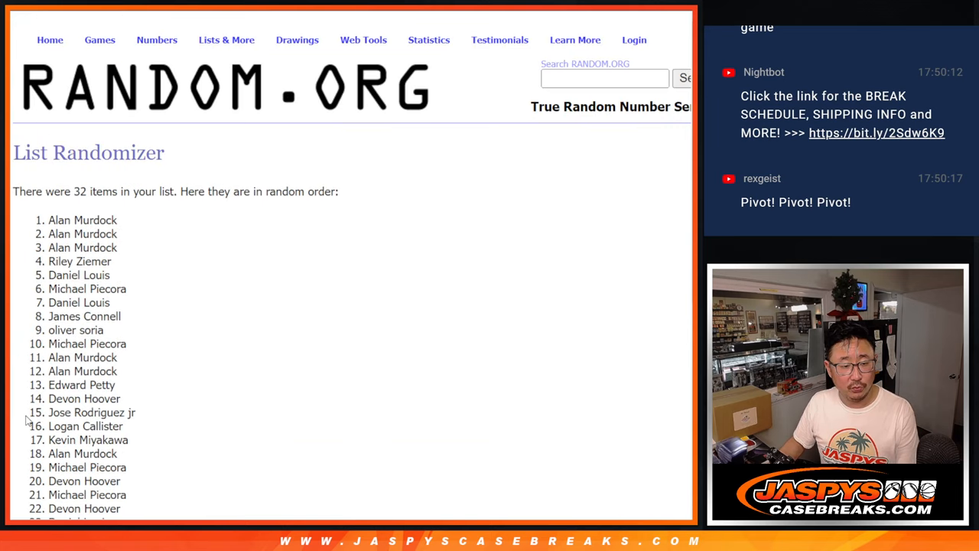
pyautogui.scroll(-3)
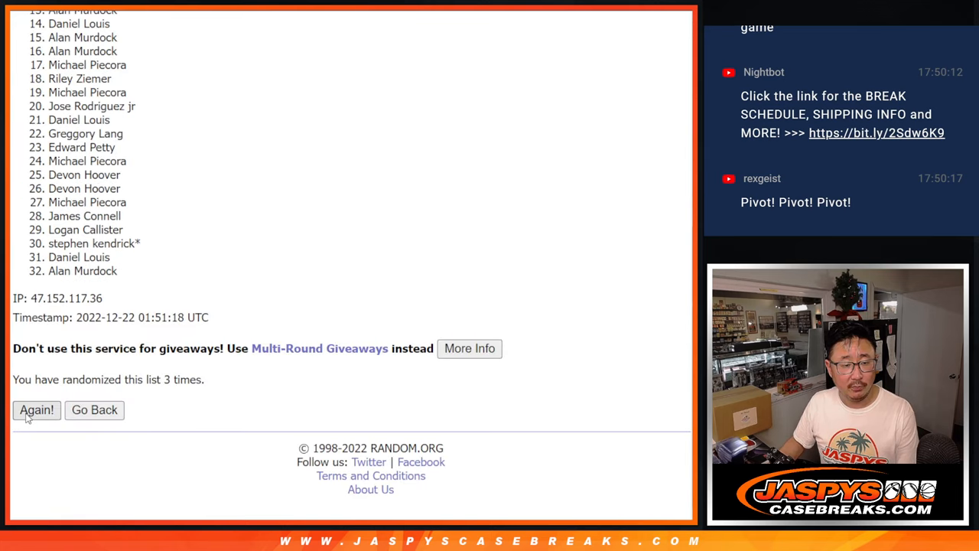
pyautogui.click(36, 410)
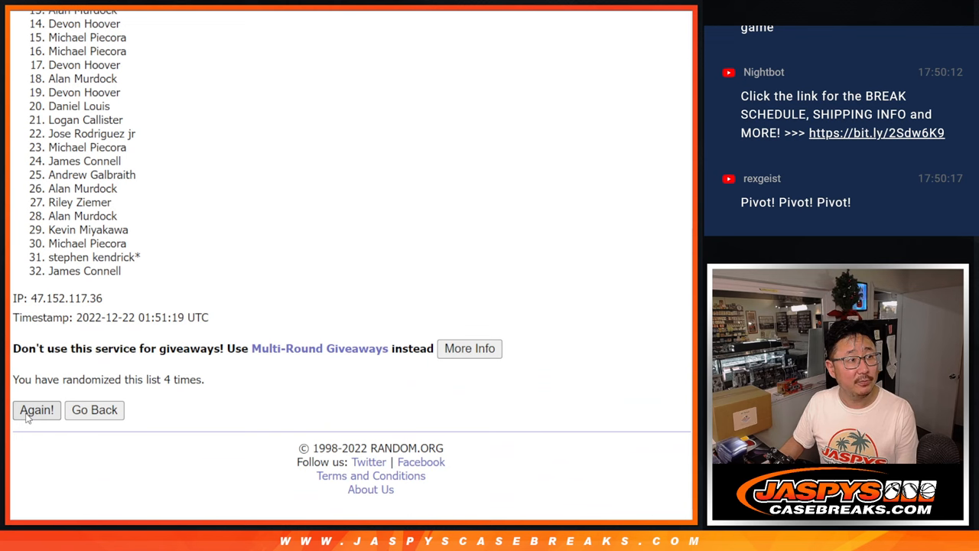
pyautogui.click(36, 410)
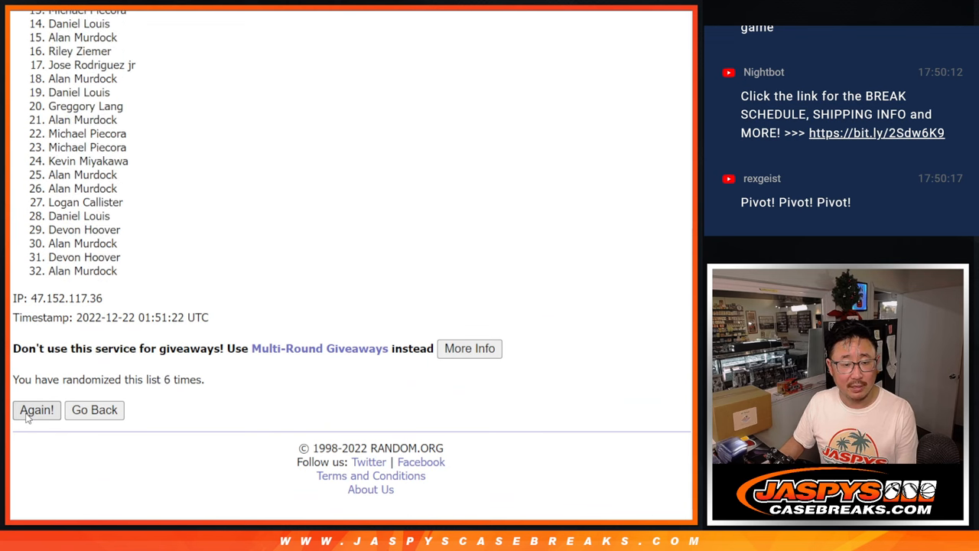
pyautogui.click(36, 410)
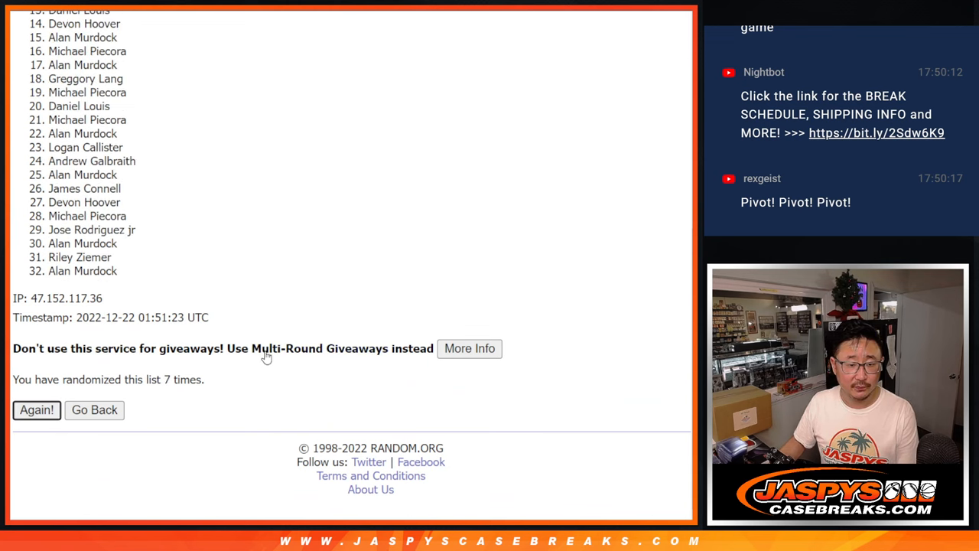
pyautogui.click(36, 410)
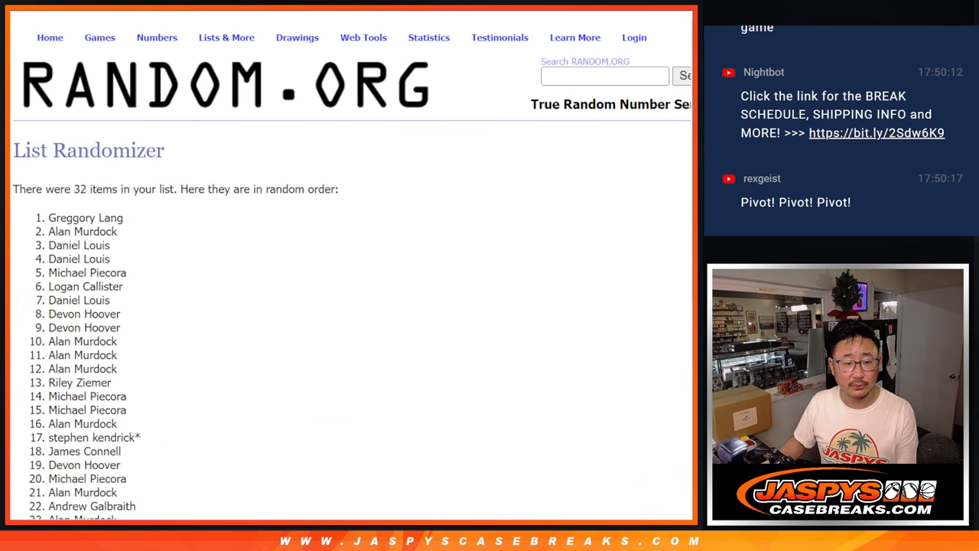
pyautogui.scroll(-3)
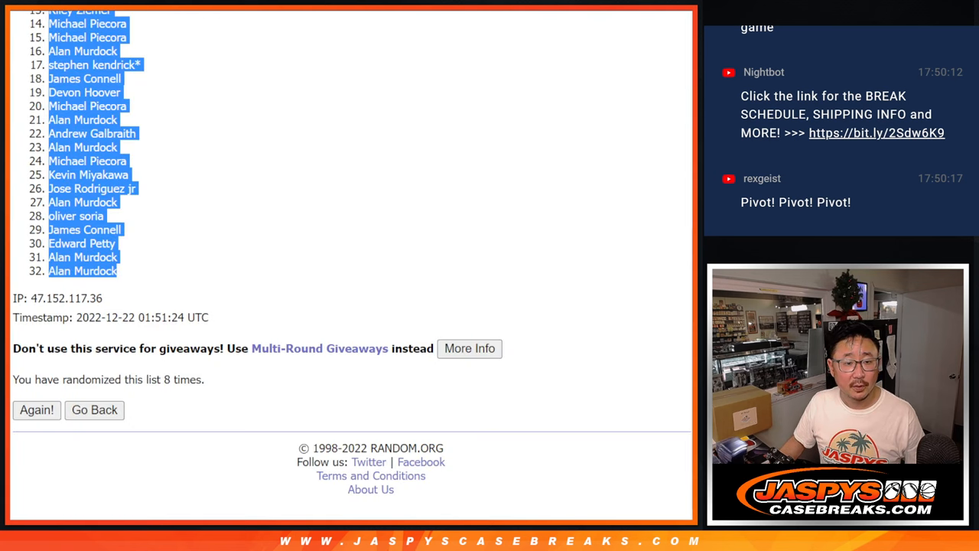
# - Return to the NFL team list and randomize it four times
pyautogui.click(94, 410)
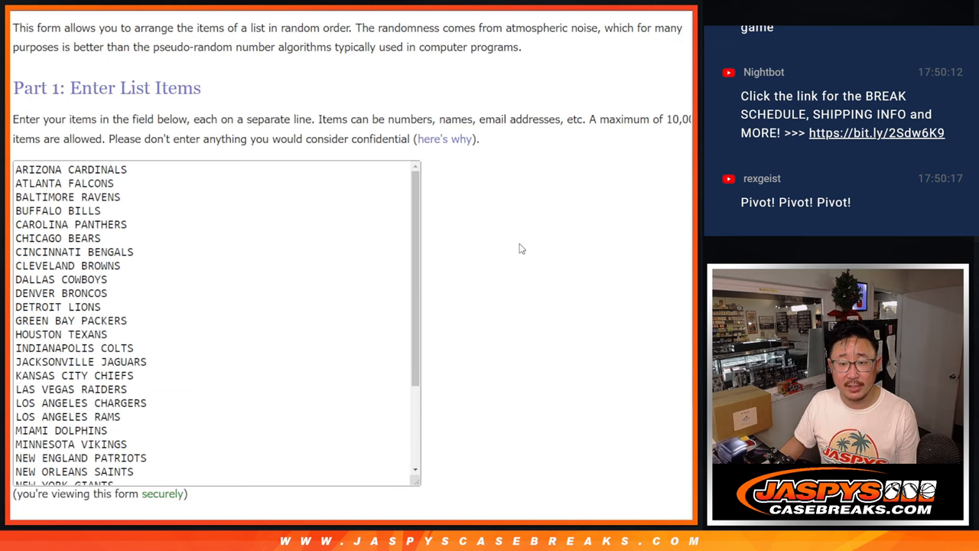
pyautogui.scroll(-3)
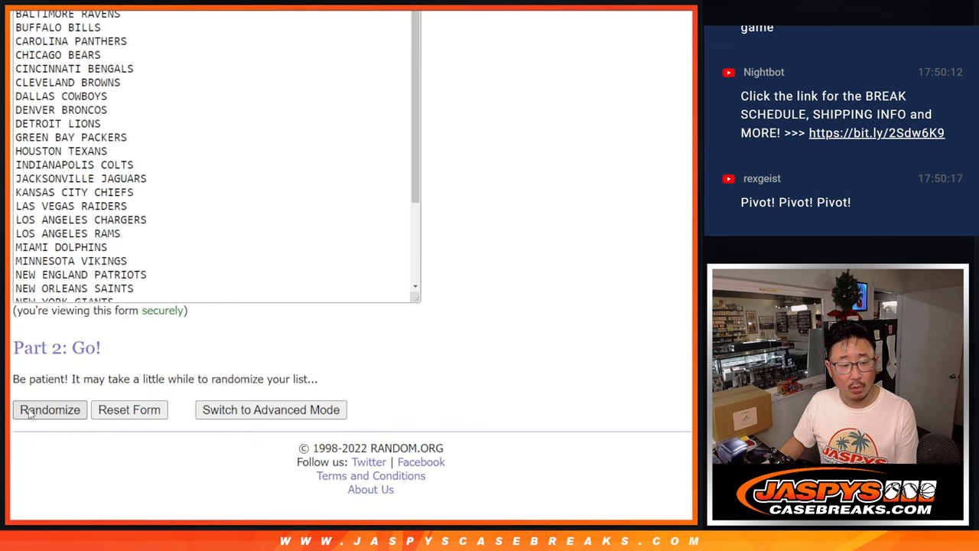
pyautogui.click(49, 410)
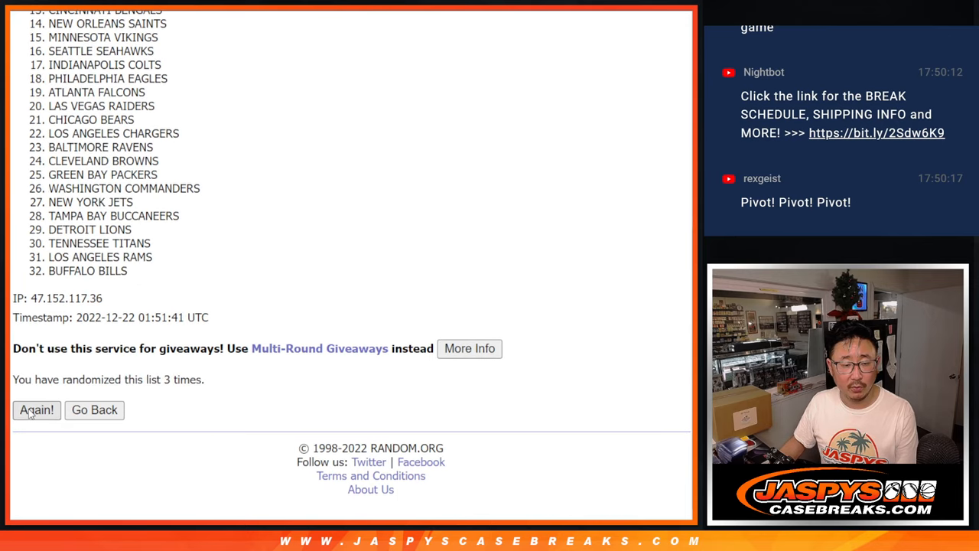
pyautogui.click(36, 410)
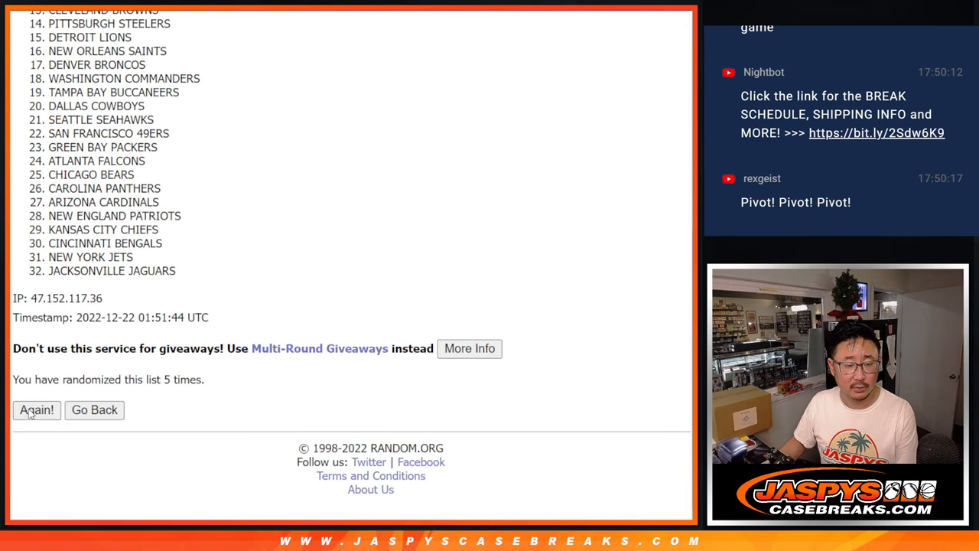
pyautogui.click(36, 410)
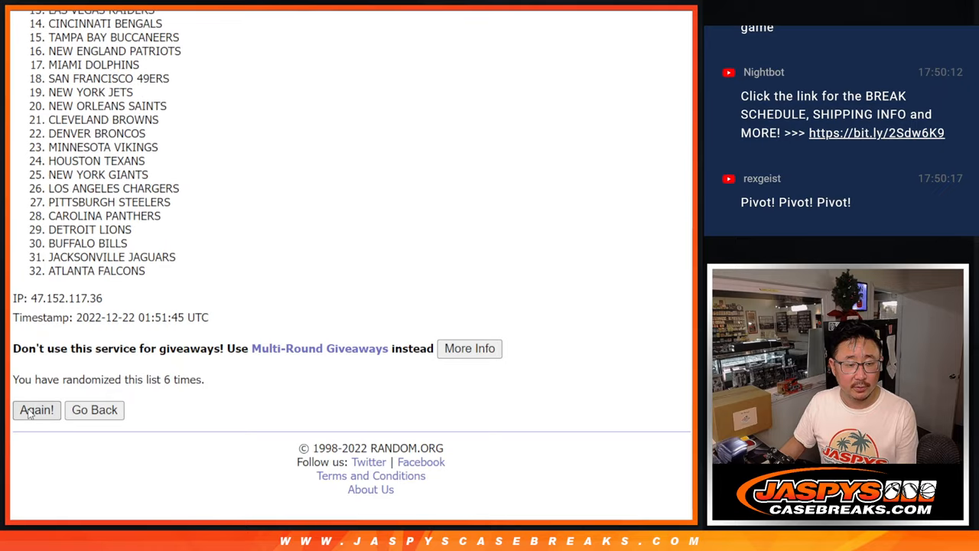
pyautogui.click(36, 409)
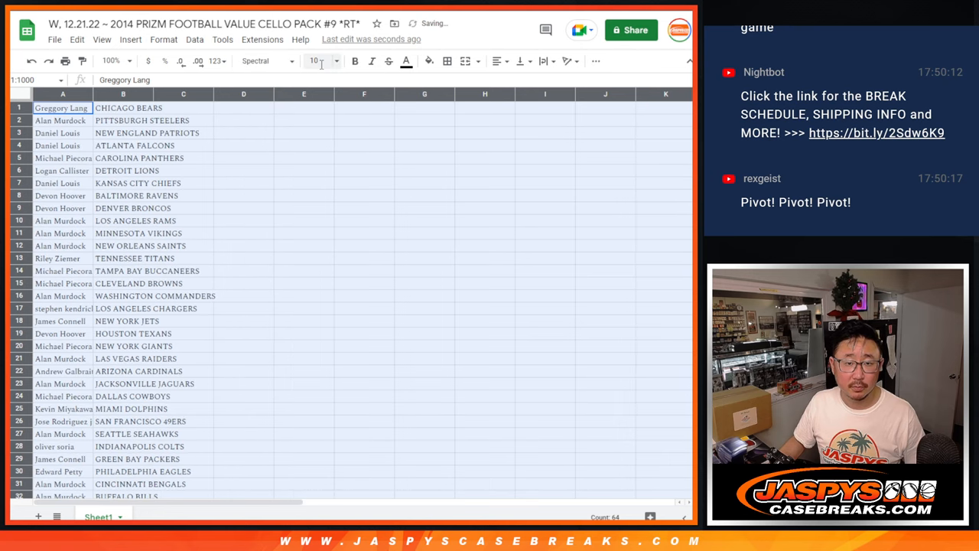
# - Select the 32 name–team pairs in A1:B32 and sort by team A→Z
pyautogui.click(114, 60)
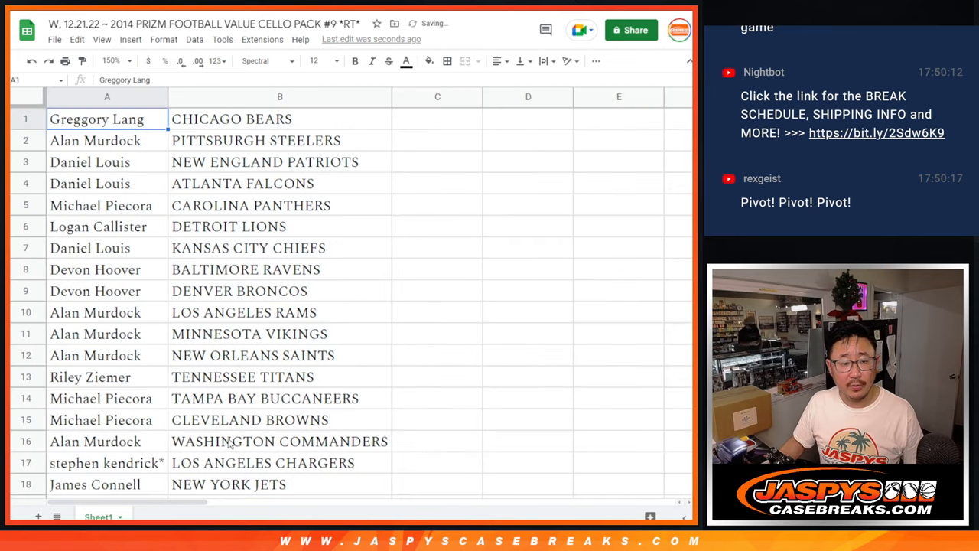
pyautogui.moveTo(107, 119); pyautogui.dragTo(280, 442)
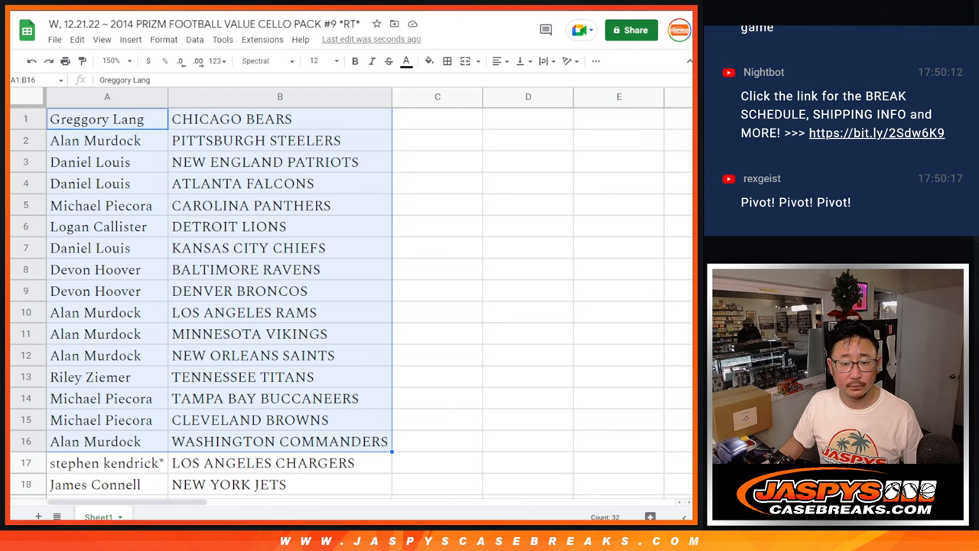
pyautogui.scroll(-3)
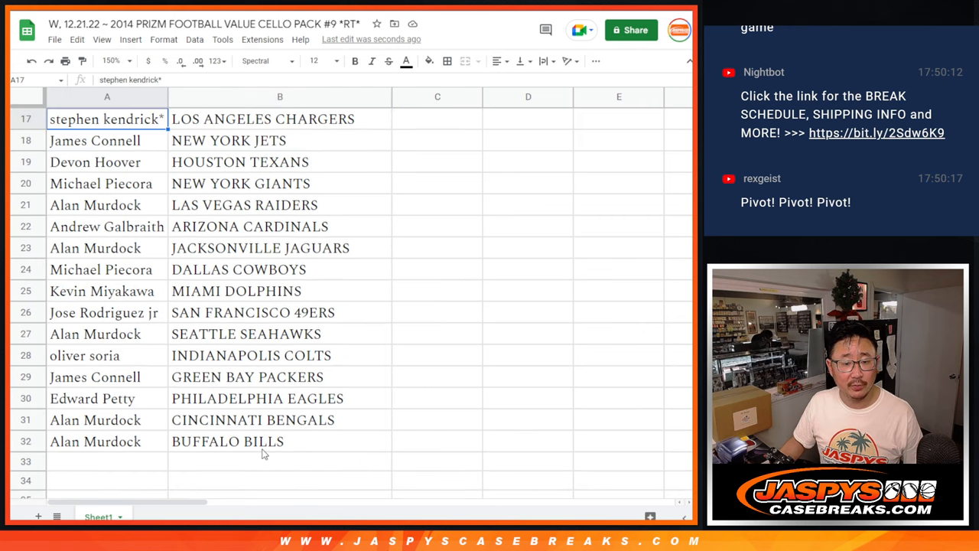
pyautogui.moveTo(107, 118); pyautogui.dragTo(280, 441)
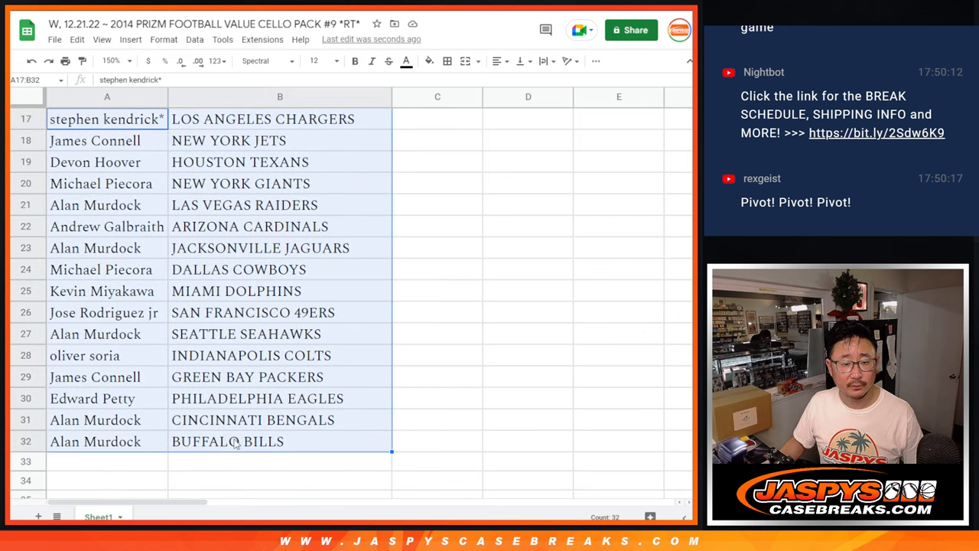
pyautogui.click(116, 60)
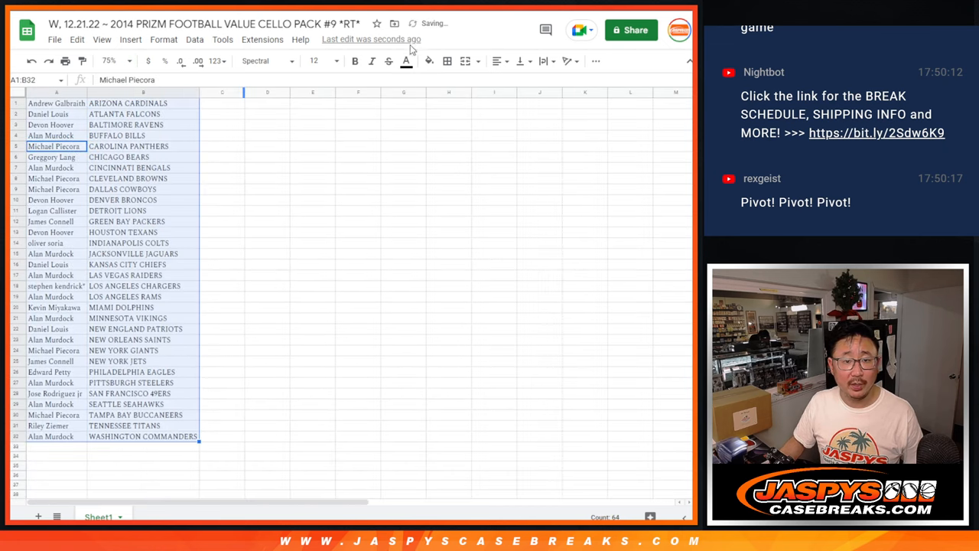
# - Apply All borders to the A1:B32 table, then print the sheet
pyautogui.click(447, 61)
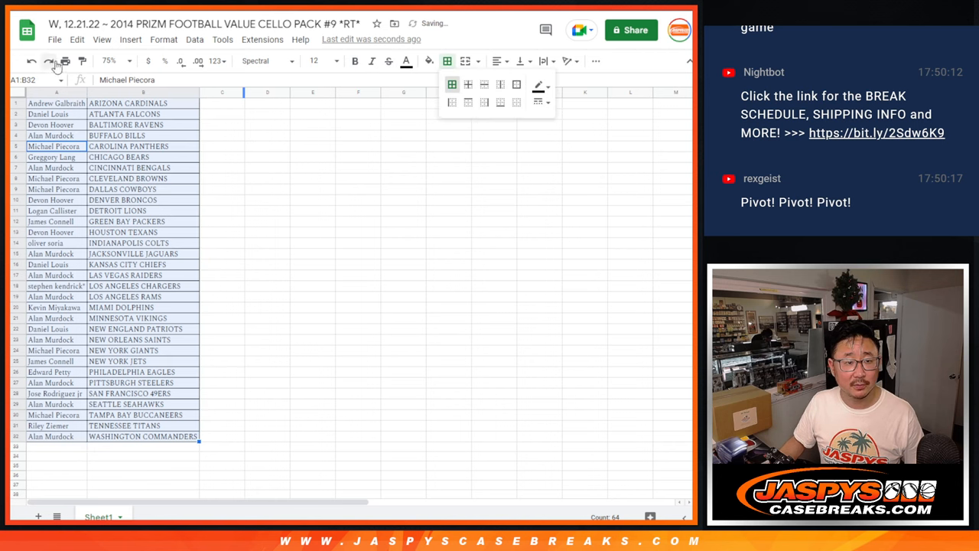
pyautogui.click(48, 58)
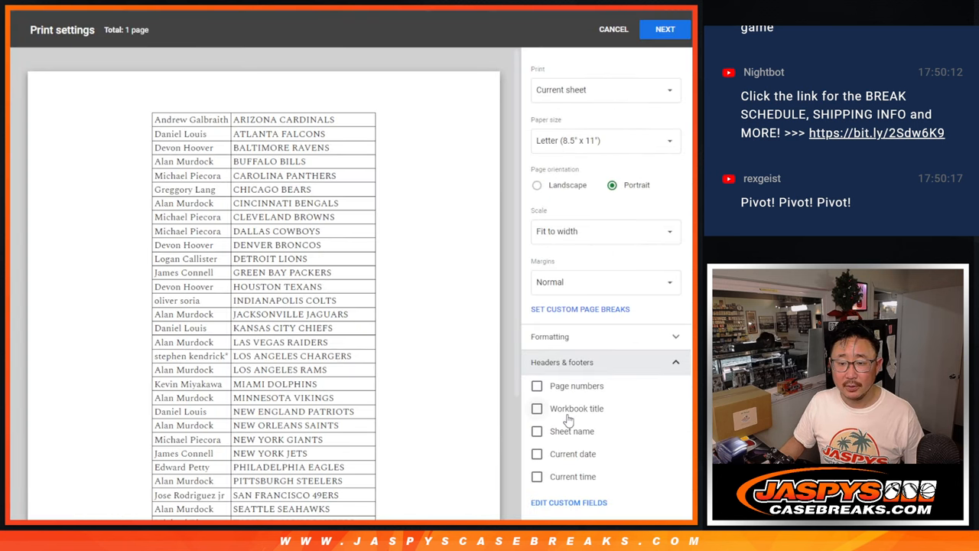
pyautogui.click(665, 29)
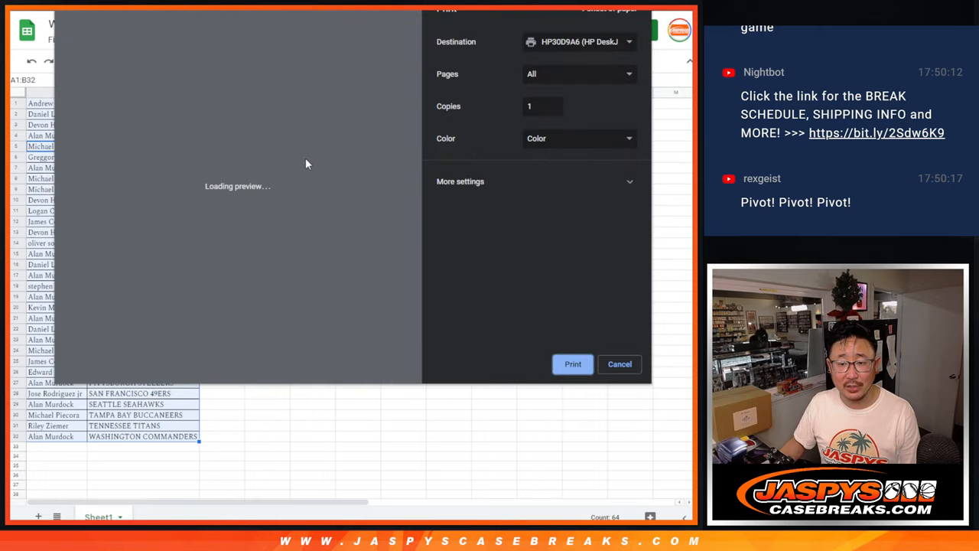
pyautogui.click(620, 364)
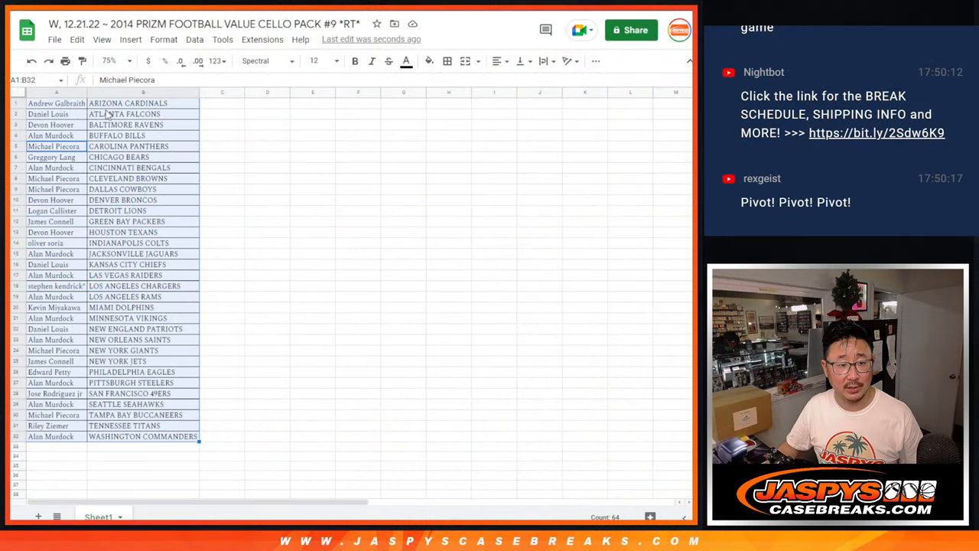
pyautogui.click(55, 102)
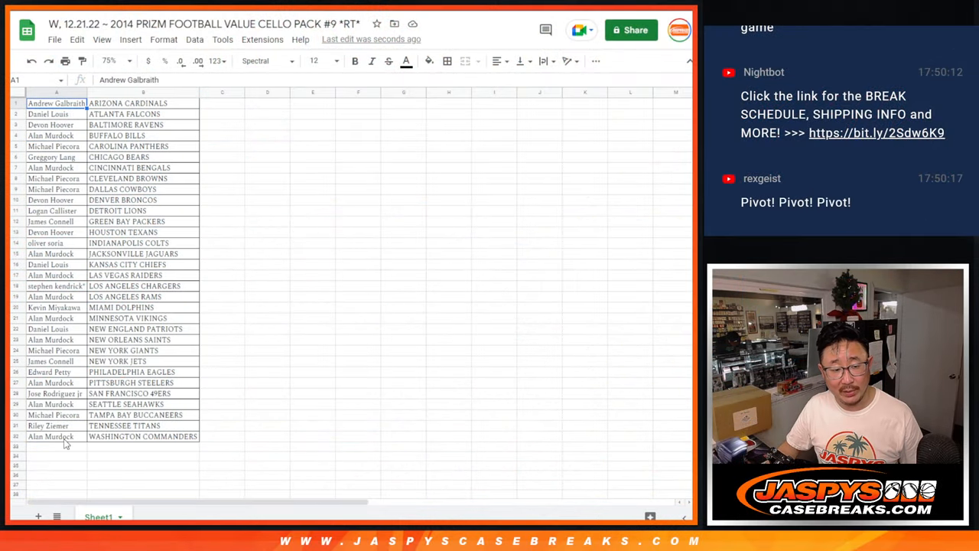
pyautogui.moveTo(56, 102); pyautogui.dragTo(56, 436)
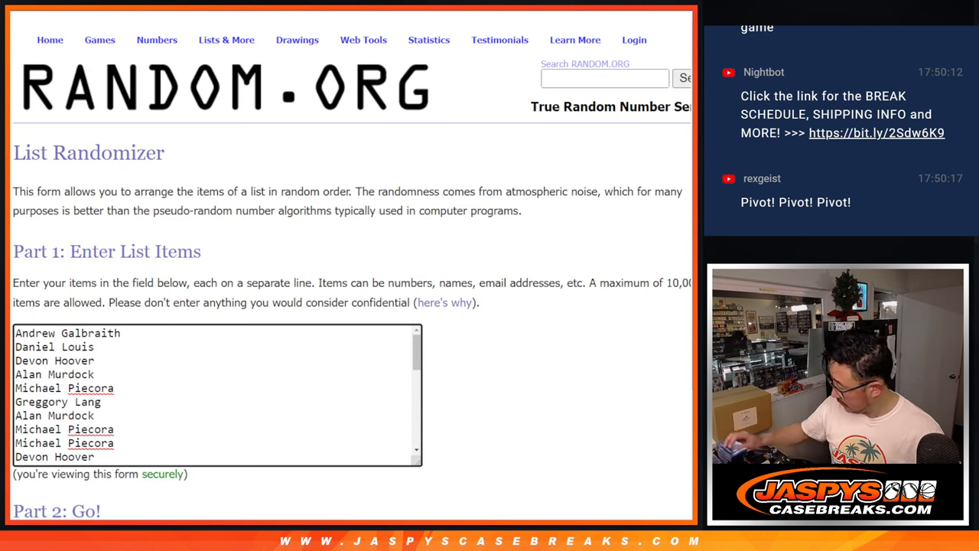
# - Randomize the pasted names, repeating Again! until seven shuffles, and review the top ten
pyautogui.scroll(-3)
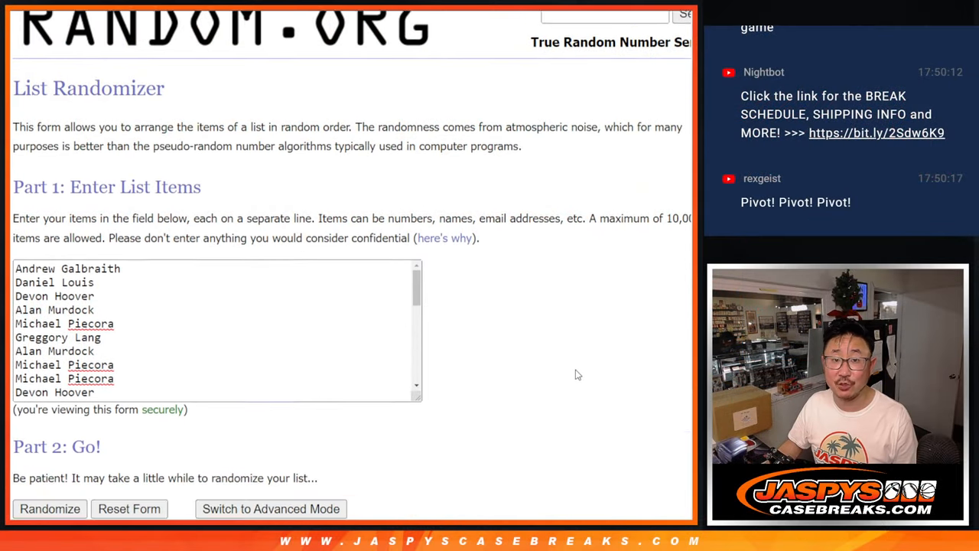
pyautogui.click(48, 509)
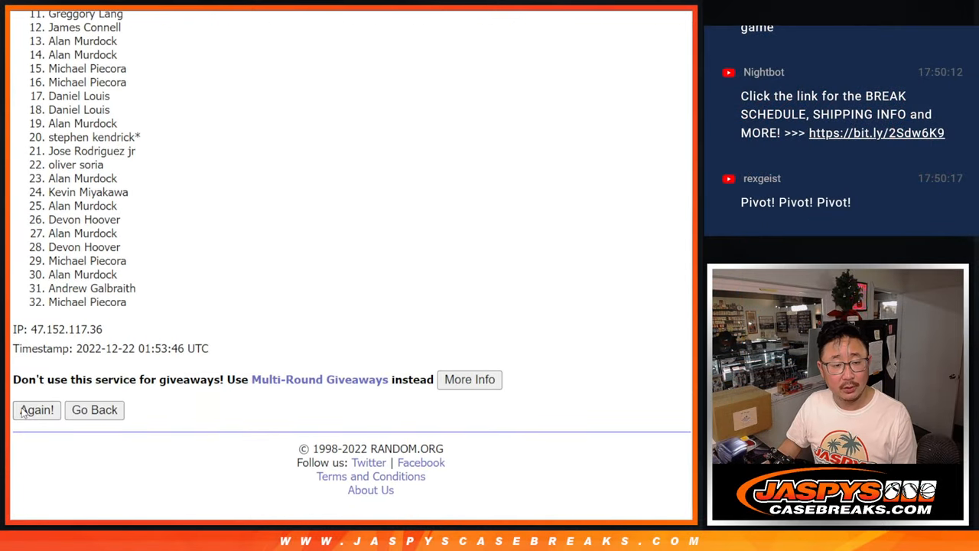
pyautogui.click(36, 410)
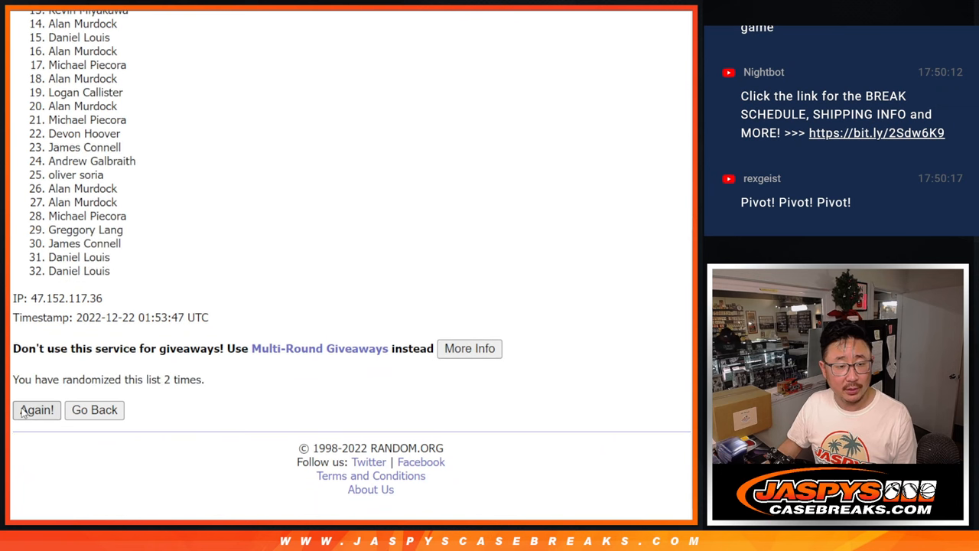
pyautogui.click(36, 410)
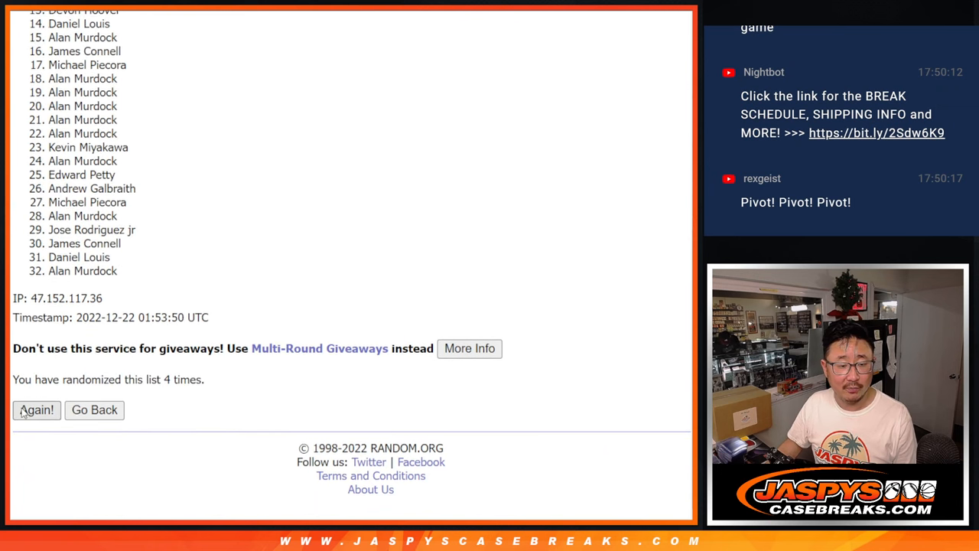
pyautogui.click(36, 410)
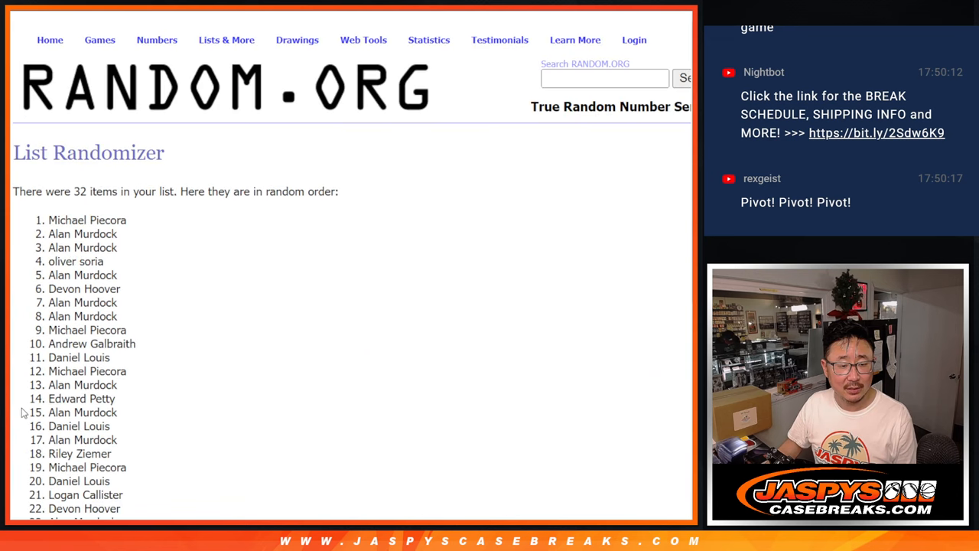
pyautogui.scroll(-3)
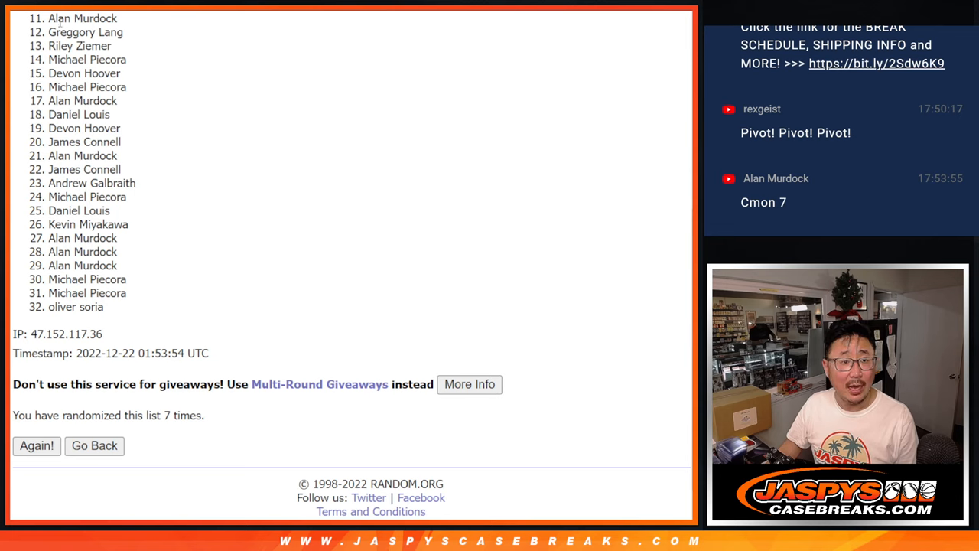
pyautogui.moveTo(604, 178)
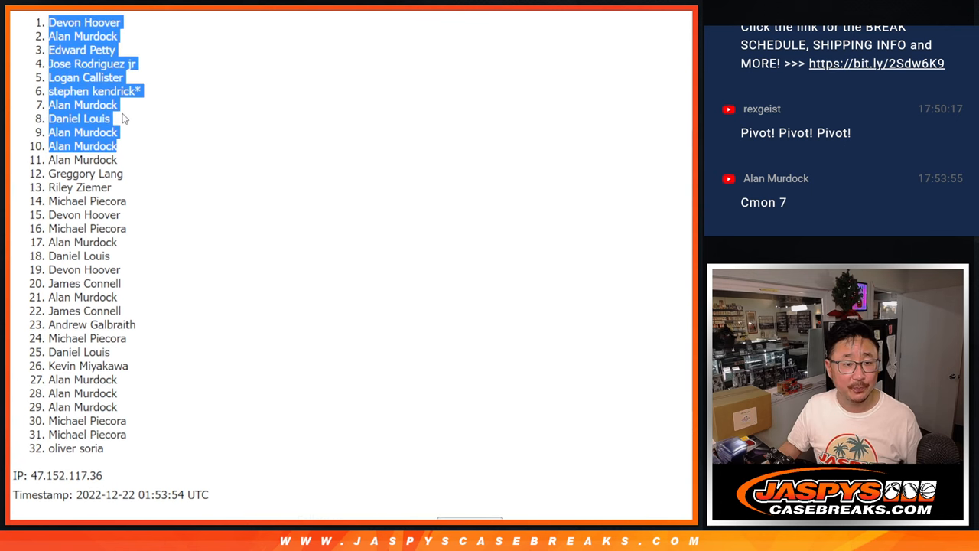
pyautogui.scroll(-3)
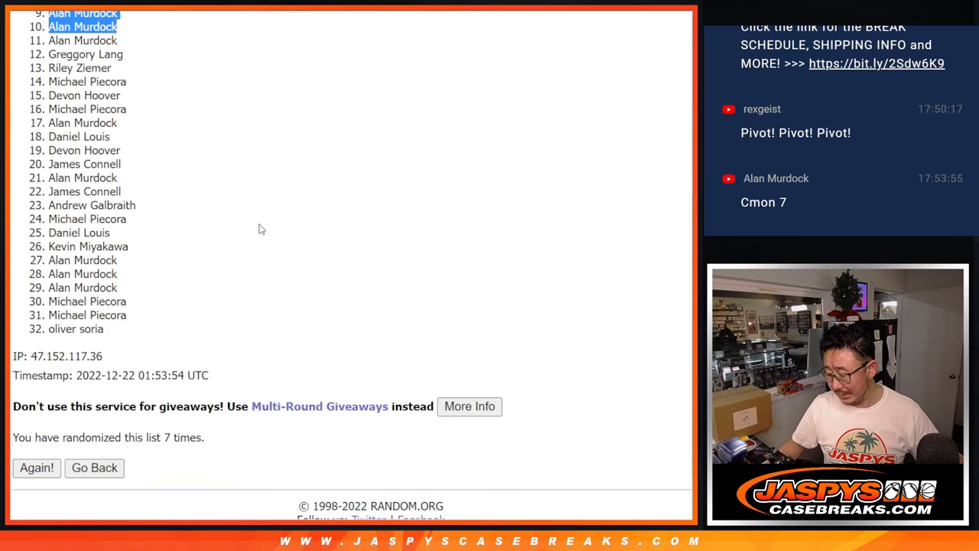